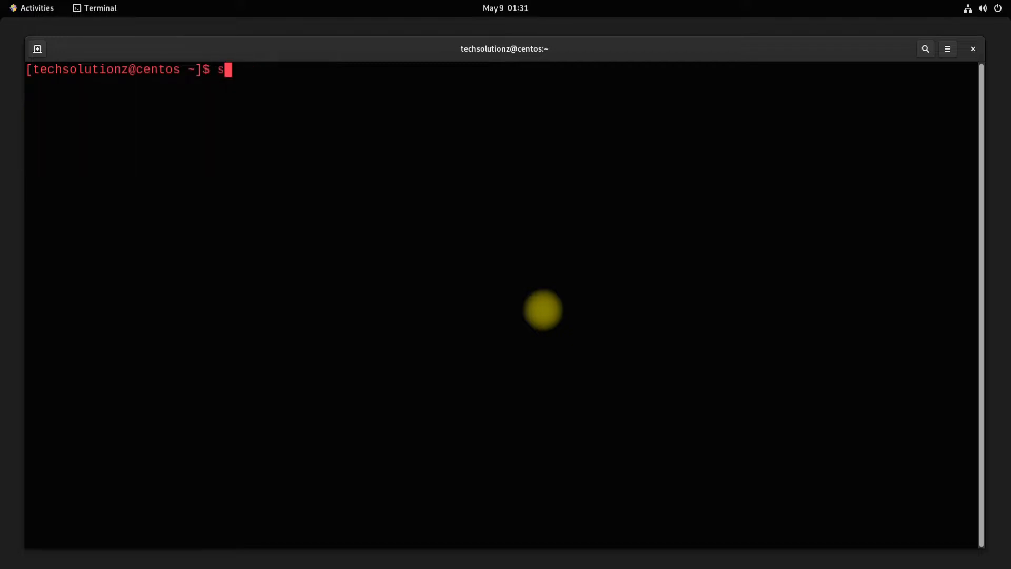
Step: Install the yum-utils package using 'sudo yum install yum-utils'
{"action": "type", "text": "udo"}
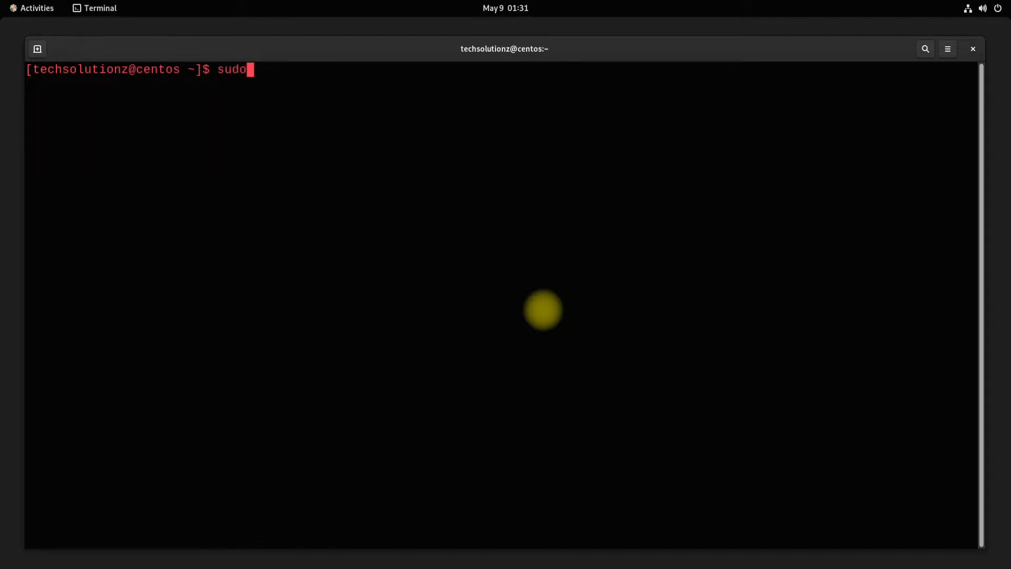
{"action": "type", "text": "yum i"}
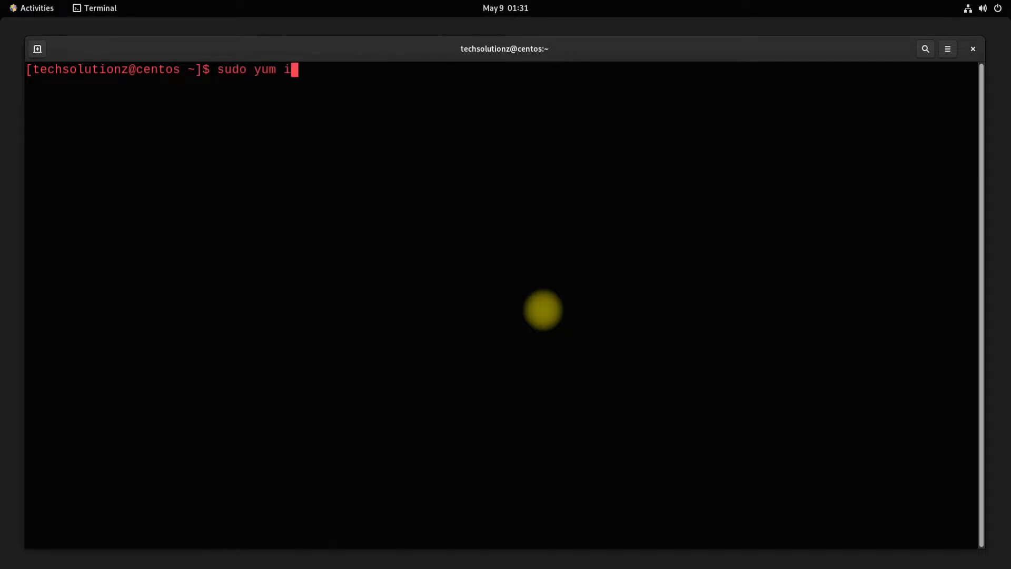
{"action": "type", "text": "nstall yum-"}
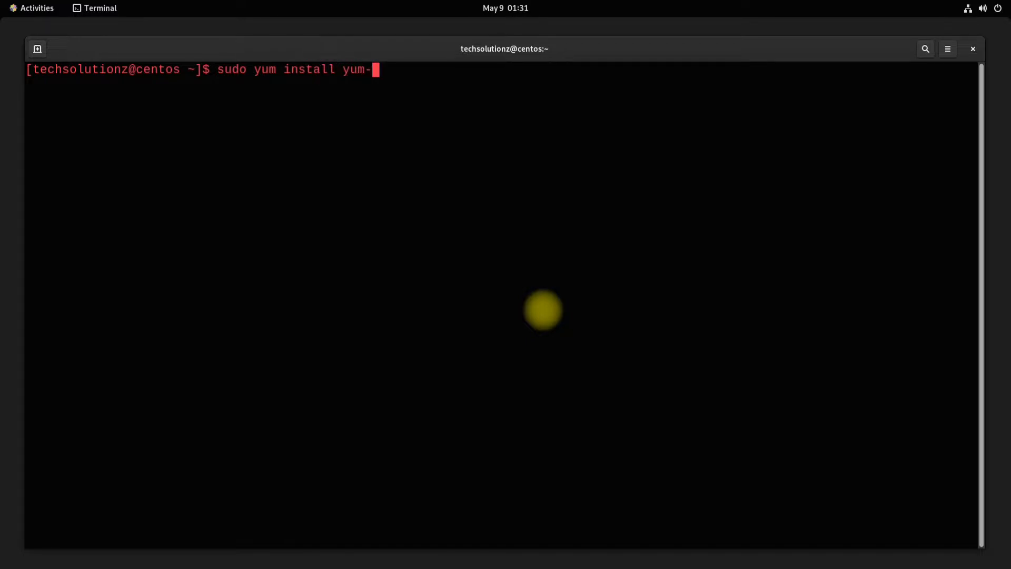
{"action": "type", "text": "utils"}
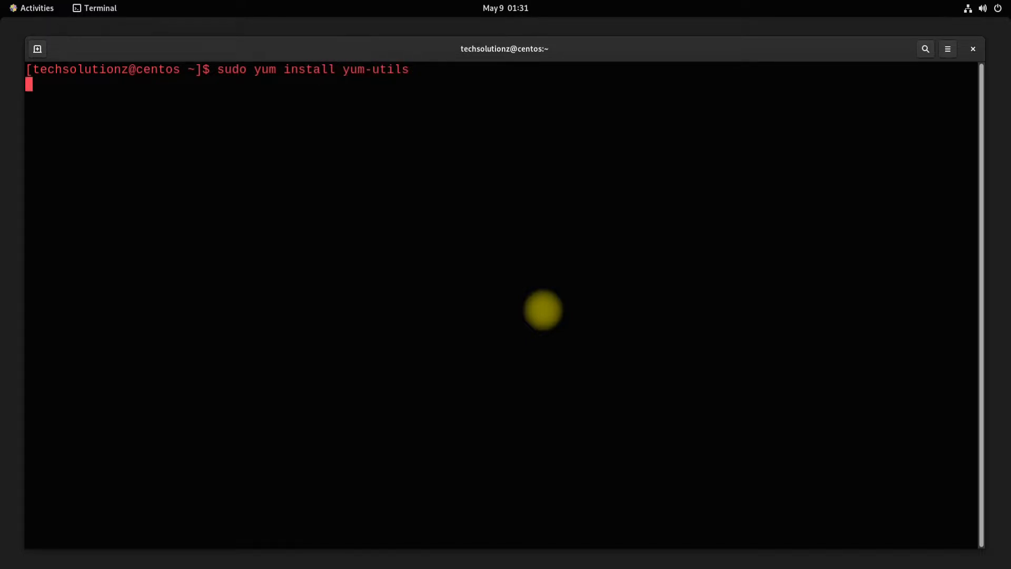
{"action": "key", "text": "Return"}
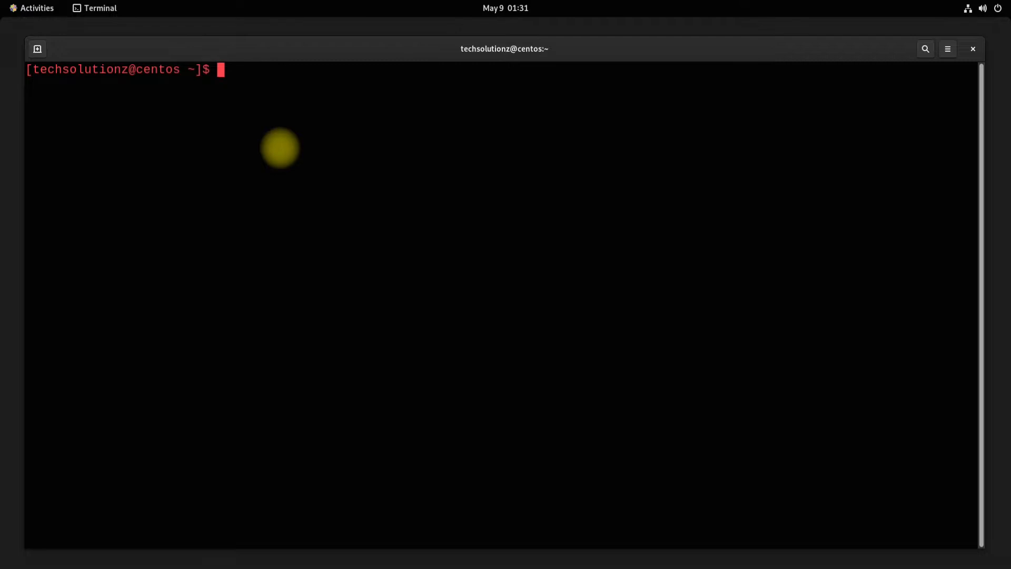
{"action": "type", "text": "sudo yum"}
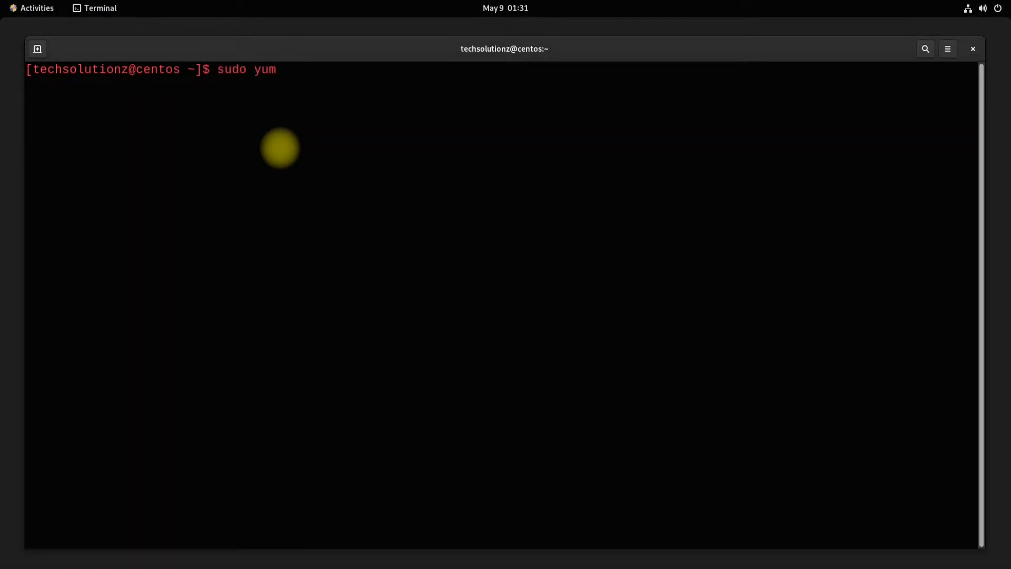
{"action": "type", "text": "-config-manager"}
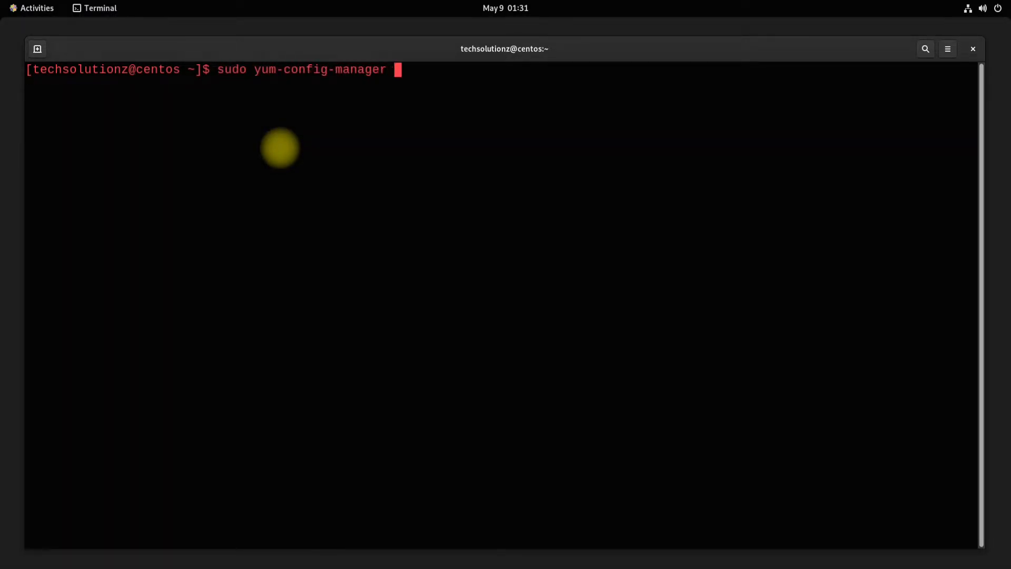
{"action": "type", "text": "\\"}
{"action": "type", "text": "htt"}
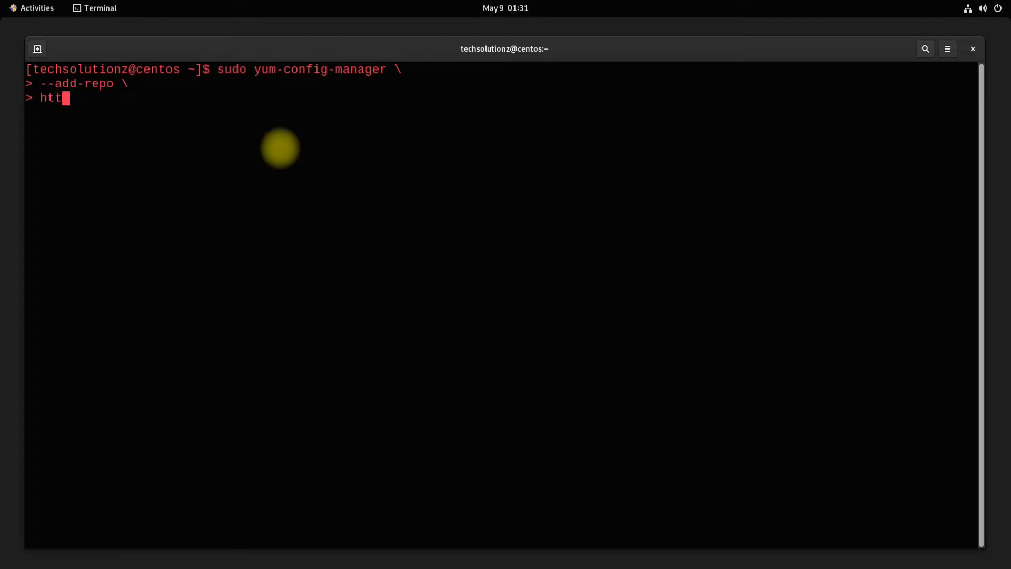
{"action": "type", "text": "ps://down"}
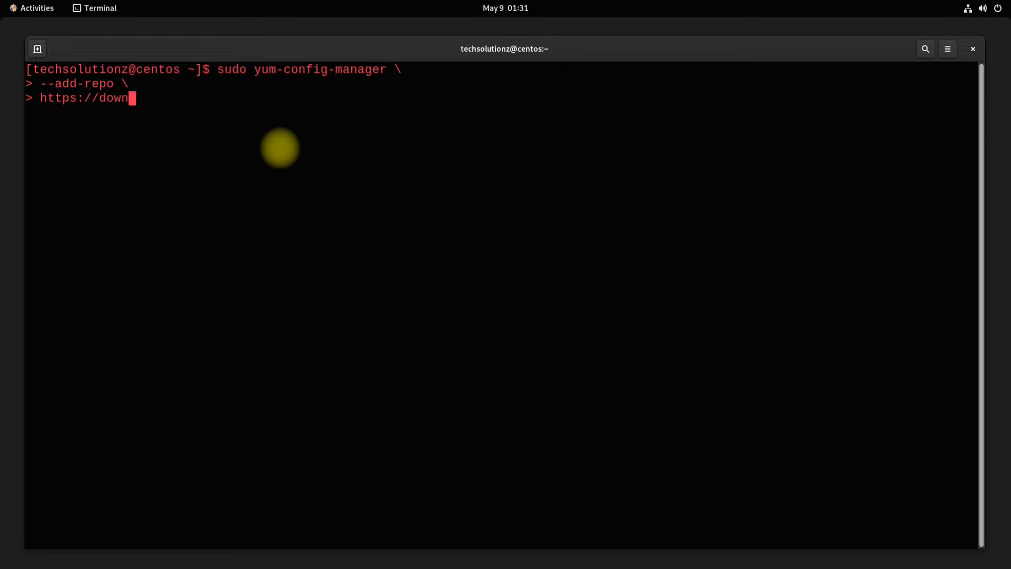
{"action": "type", "text": "load.docker."}
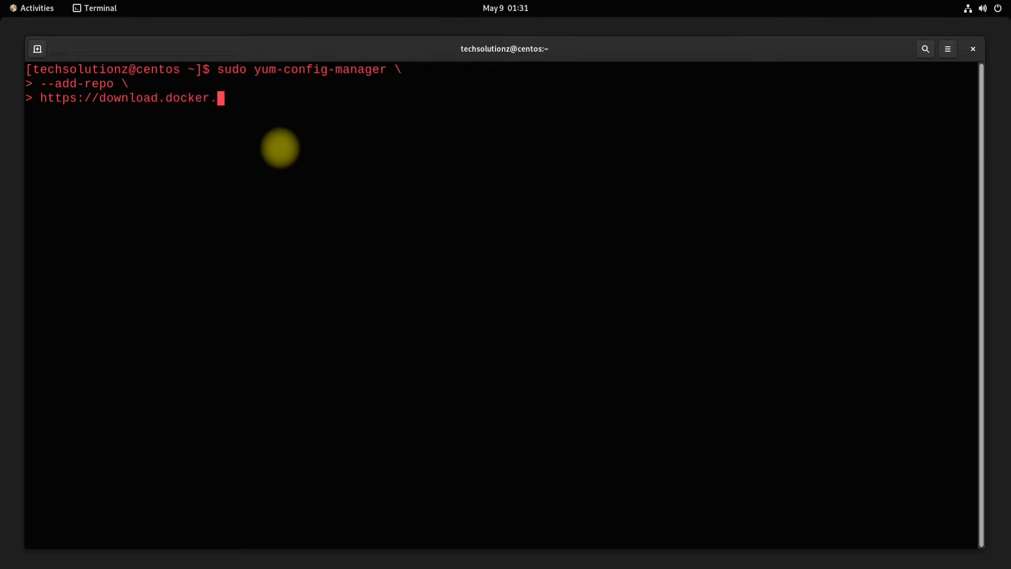
{"action": "type", "text": "com/linux/centos/"}
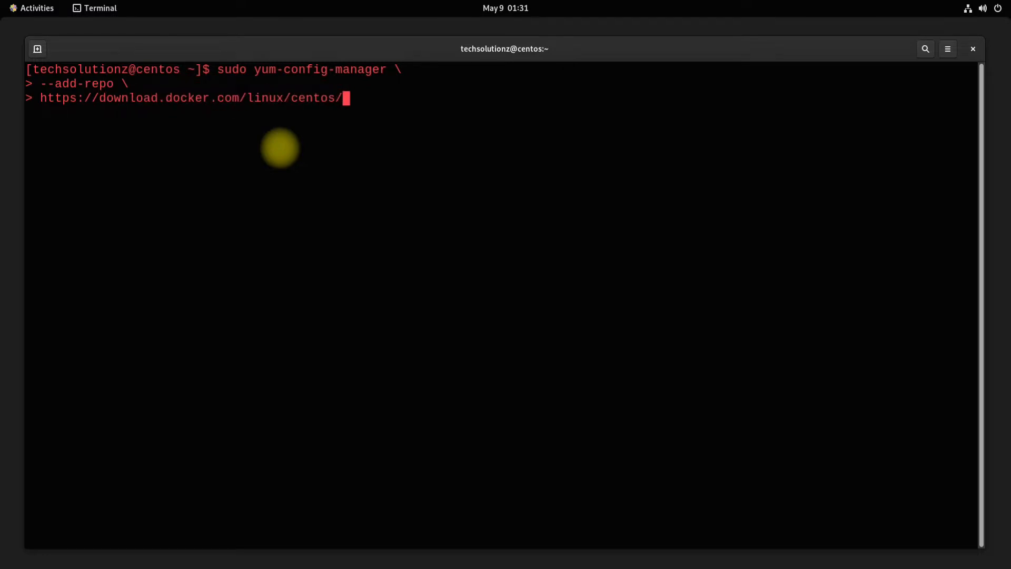
{"action": "type", "text": "docker-ce.repo"}
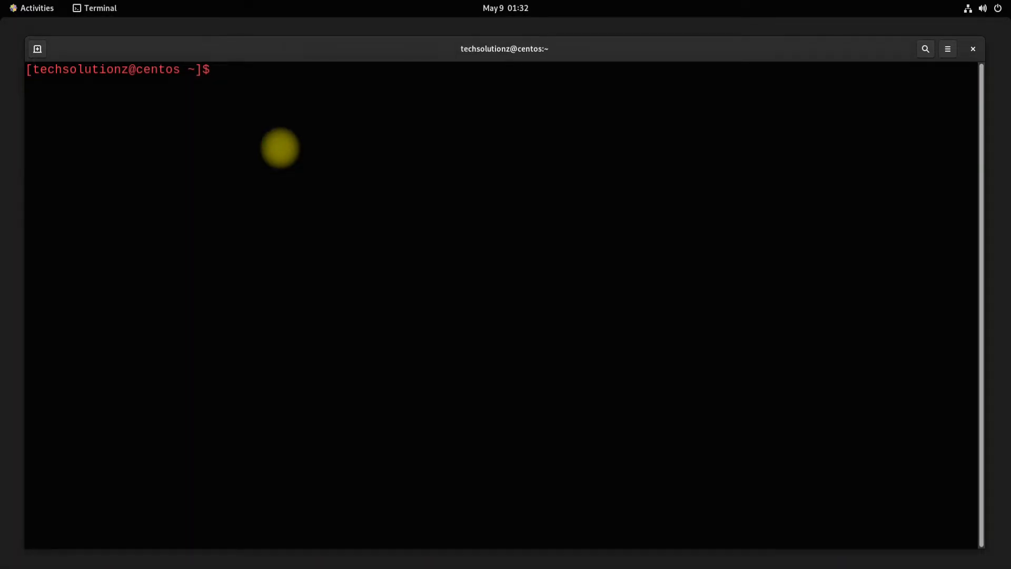
Step: Install docker-ce, docker-ce-cli and docker-compose-plugin, answering Y to the five-package transaction
{"action": "type", "text": "sudo u"}
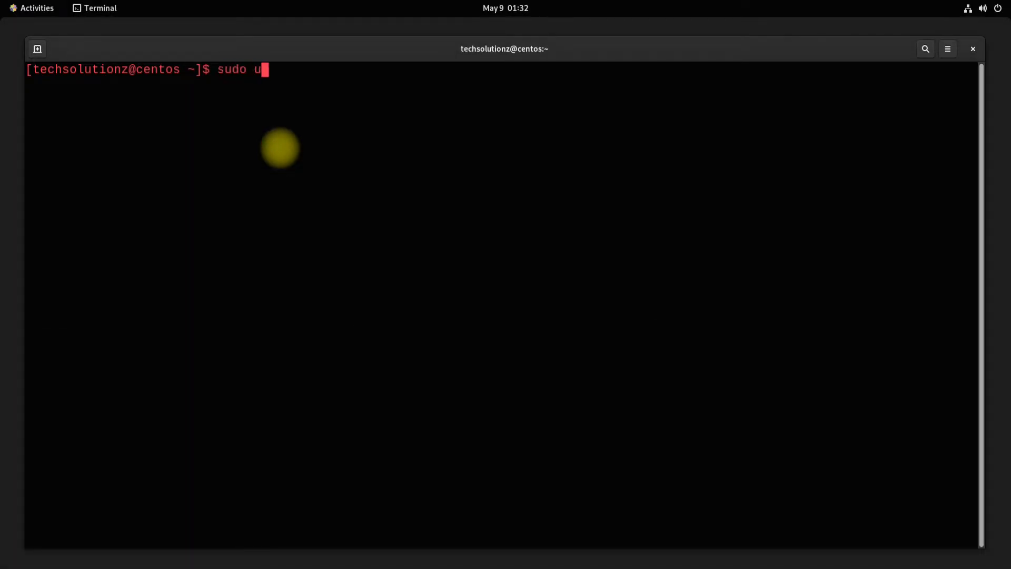
{"action": "type", "text": "um install"}
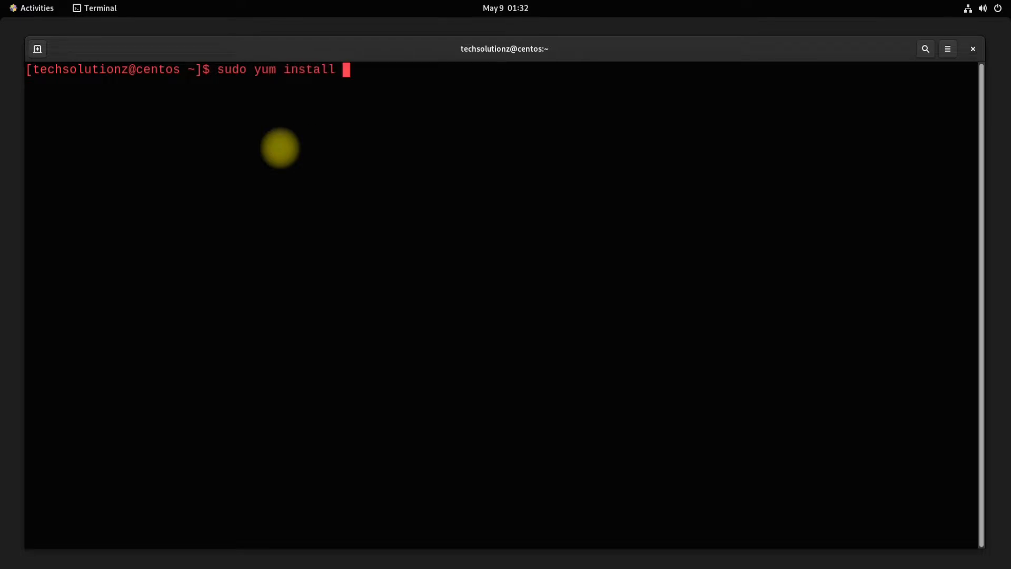
{"action": "type", "text": "docker-ce dp"}
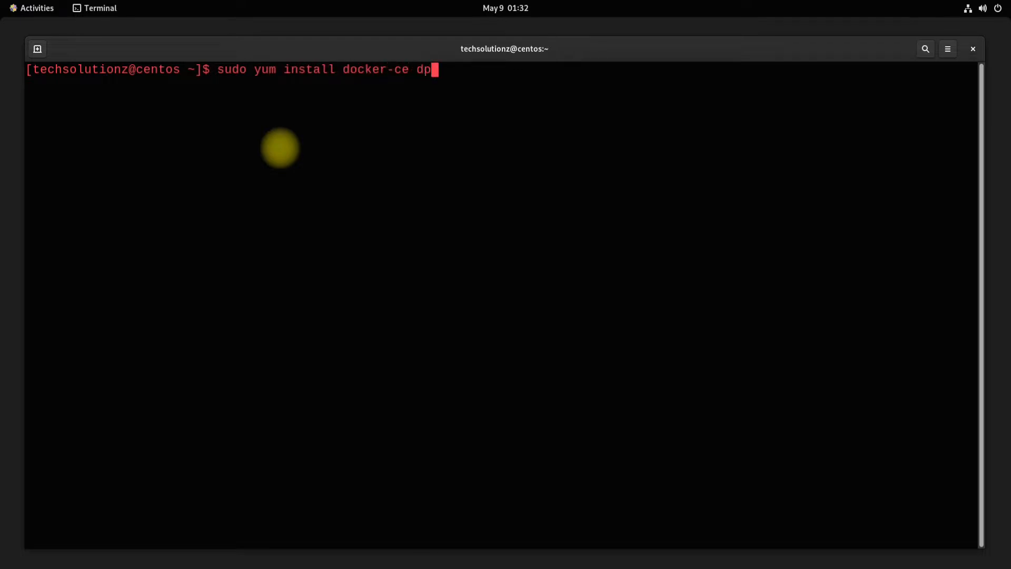
{"action": "type", "text": "ocker-ce-cli"}
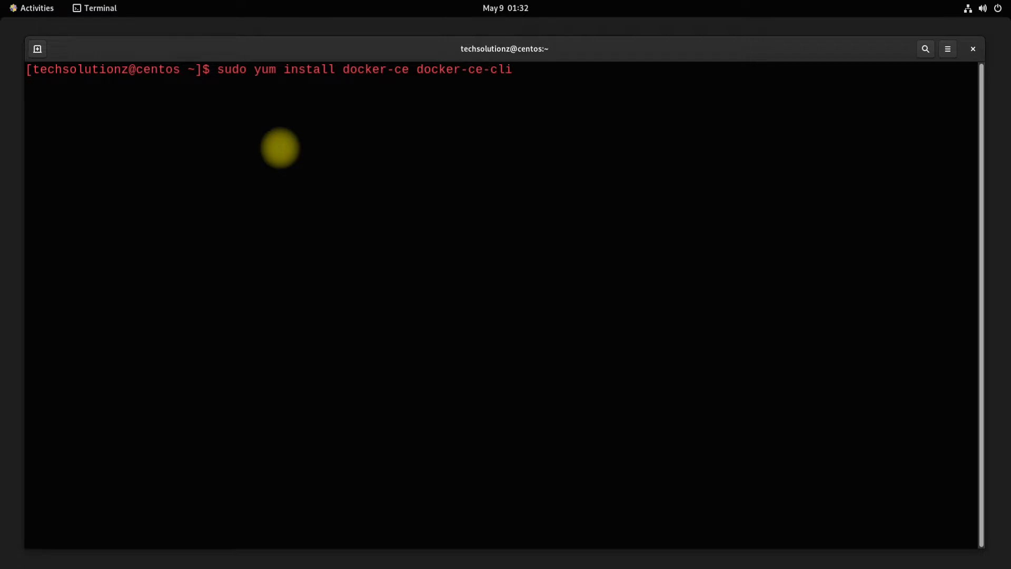
{"action": "type", "text": "docker-co"}
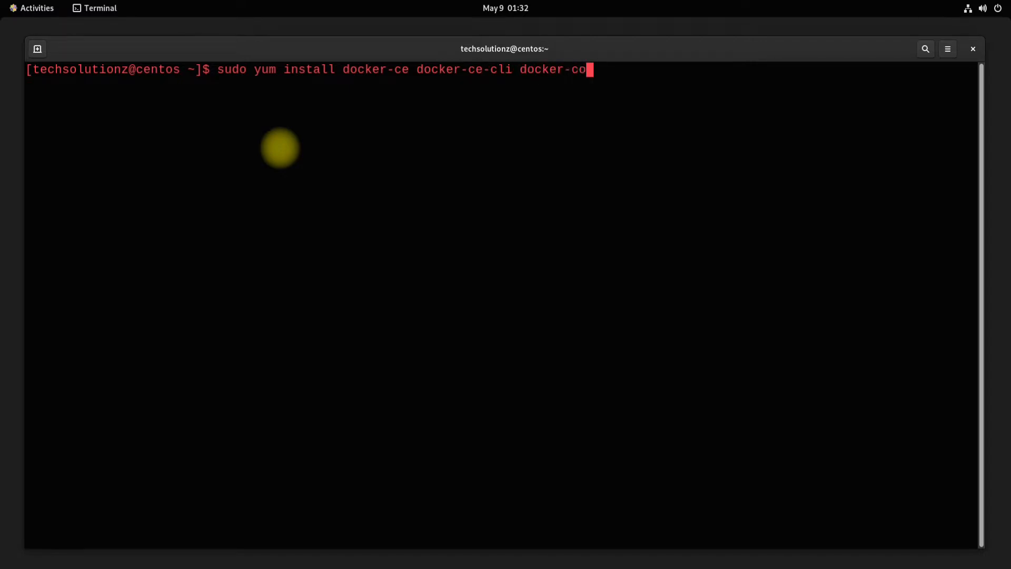
{"action": "type", "text": "mpose-plugin"}
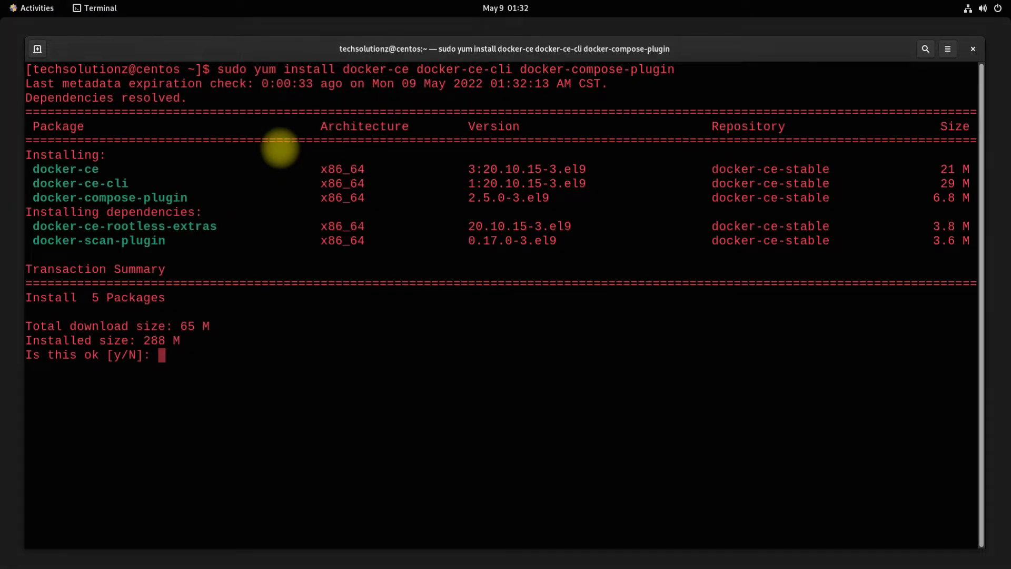
{"action": "type", "text": "Y"}
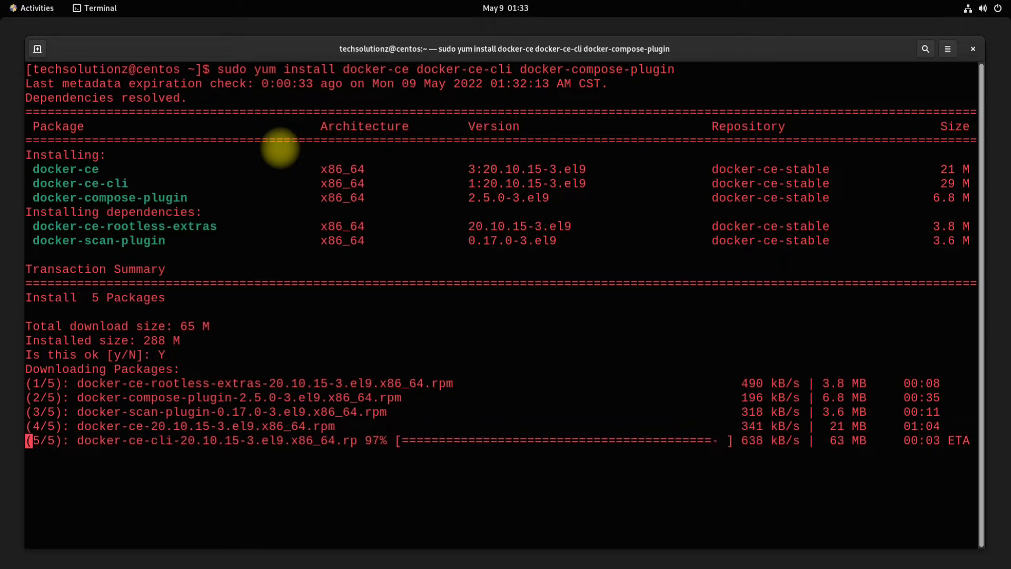
{"action": "scroll", "scroll_direction": "down", "scroll_amount": 3}
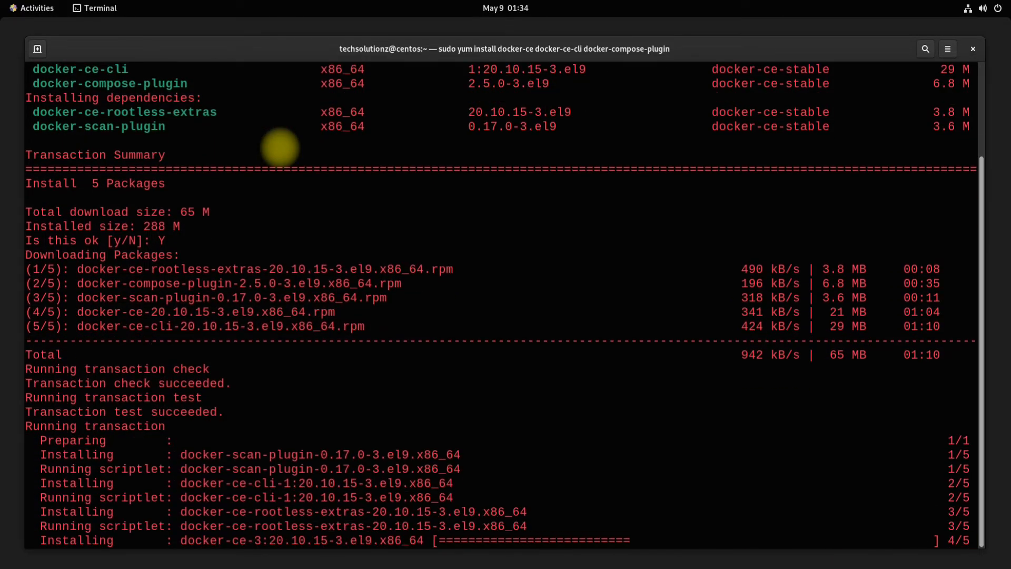
Step: Clear the screen, run 'sudo systemctl start docker', then 'sudo docker run hello-world'
{"action": "type", "text": "clear"}
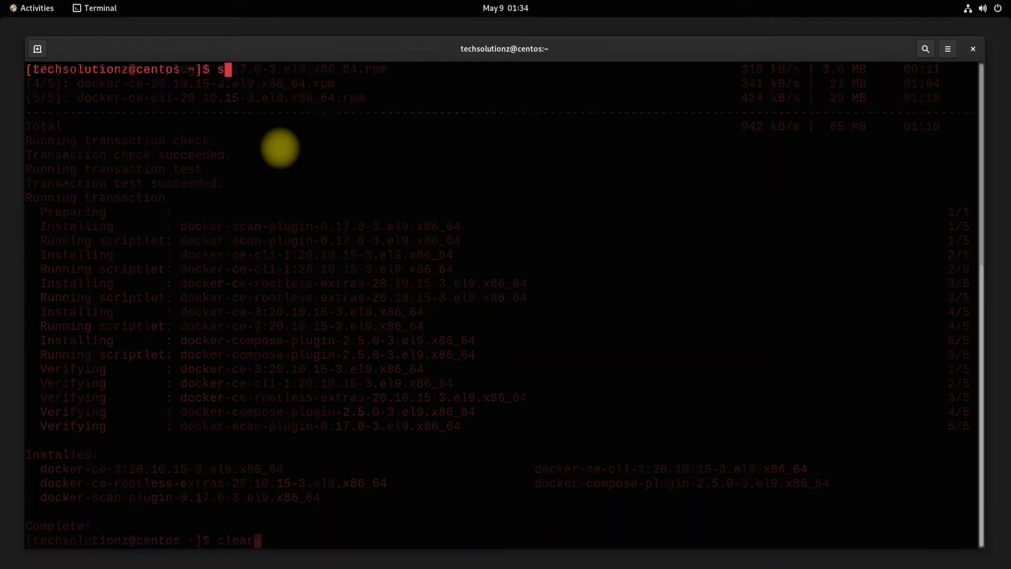
{"action": "type", "text": "sudo system"}
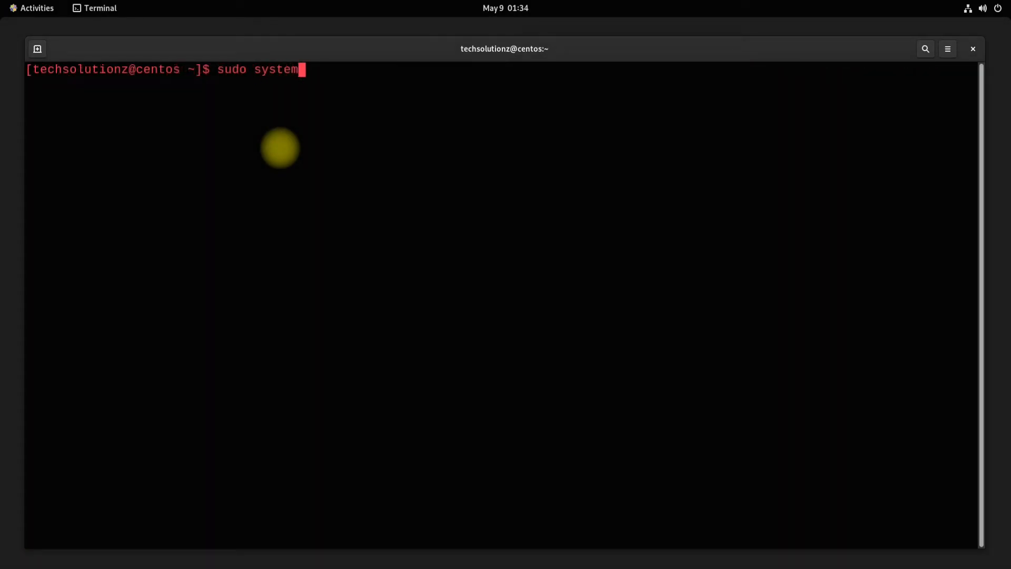
{"action": "type", "text": "ctl st"}
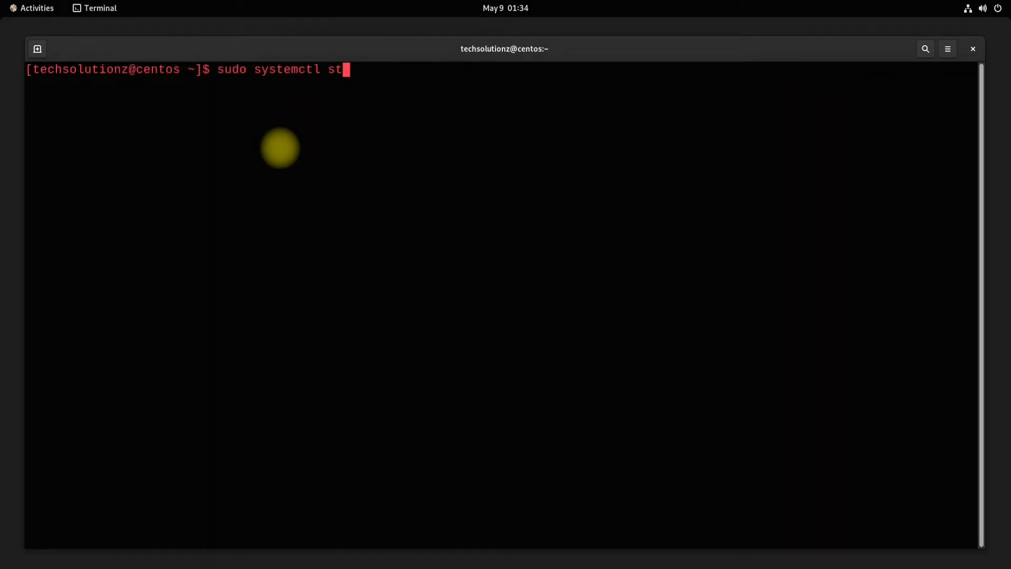
{"action": "type", "text": "art docker"}
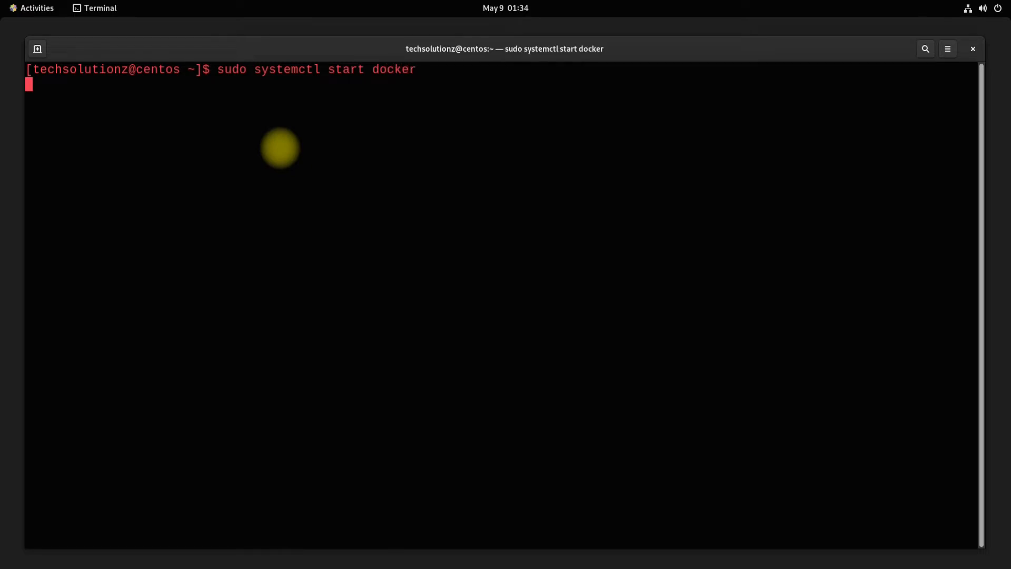
{"action": "key", "text": "Return"}
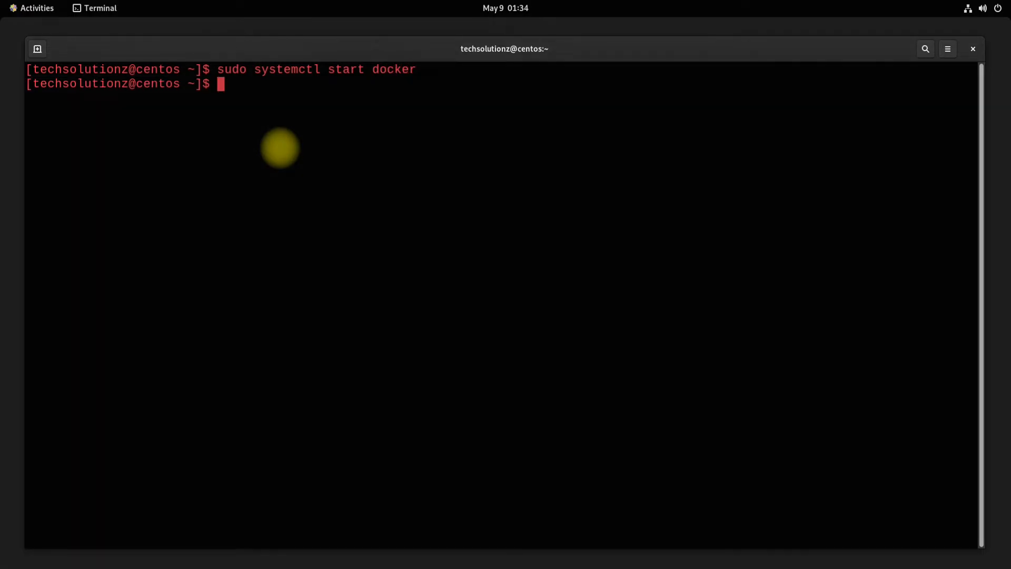
{"action": "type", "text": "sudo docker run"}
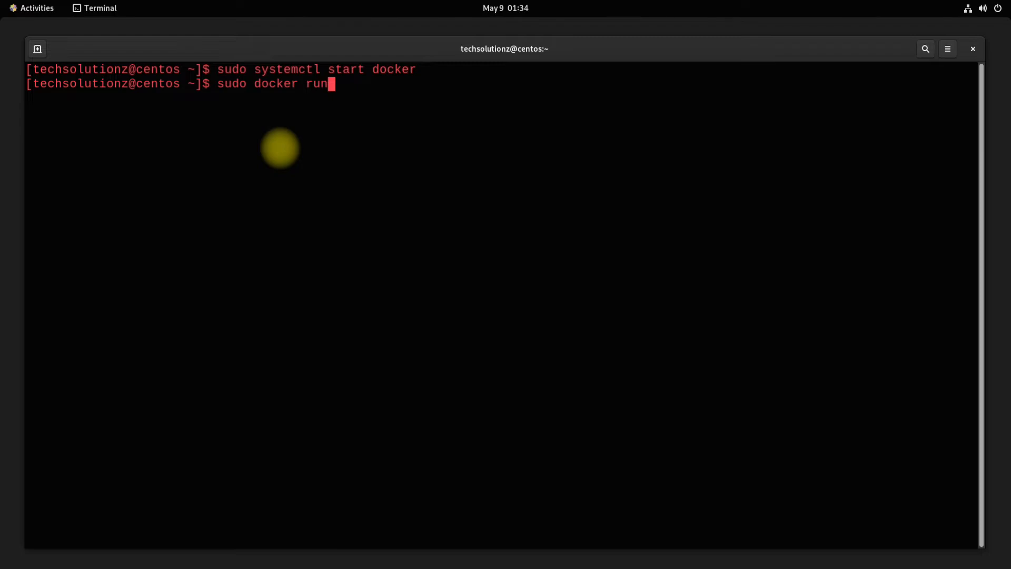
{"action": "type", "text": "hello-world"}
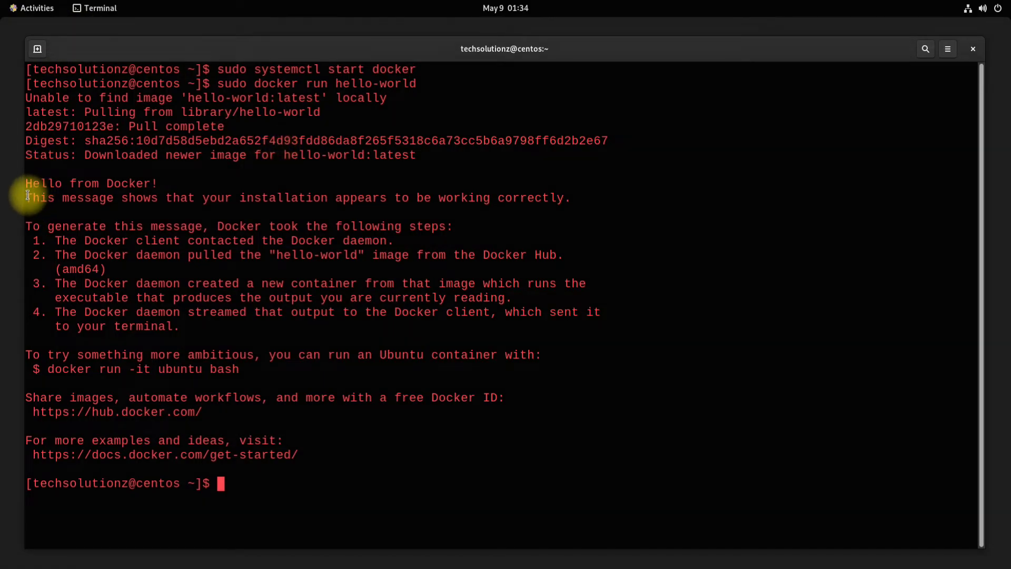
Step: Select the 'installation appears to be working correctly' line, then clear the terminal
{"action": "left_click_drag", "start_coordinate": [26, 198], "coordinate": [569, 198]}
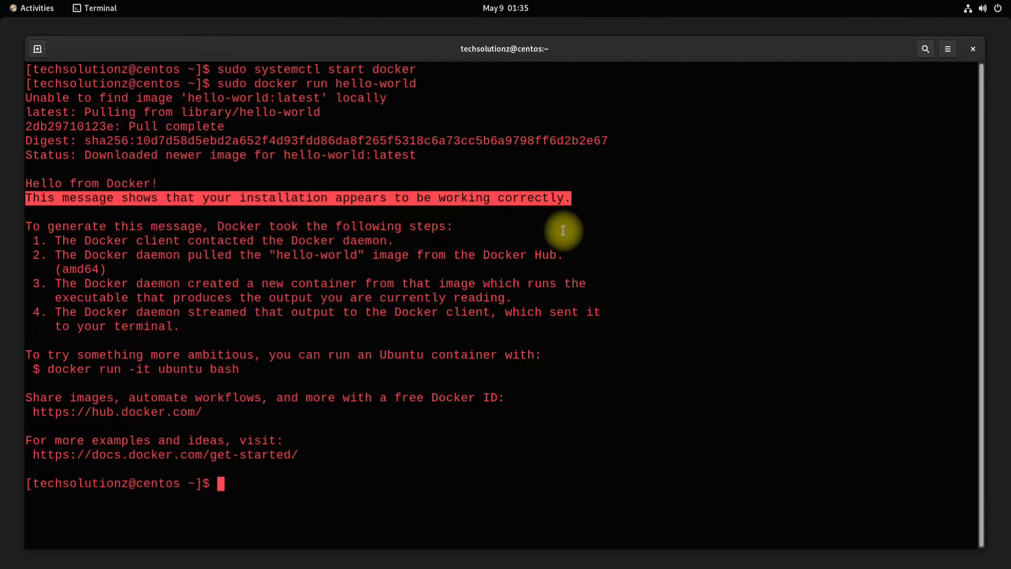
{"action": "mouse_move", "coordinate": [462, 349]}
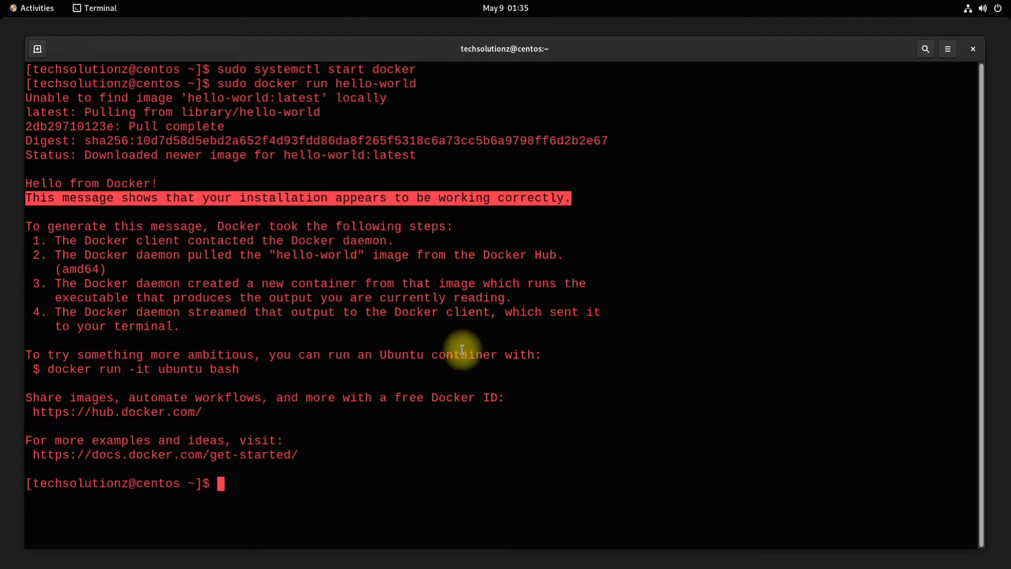
{"action": "type", "text": "c"}
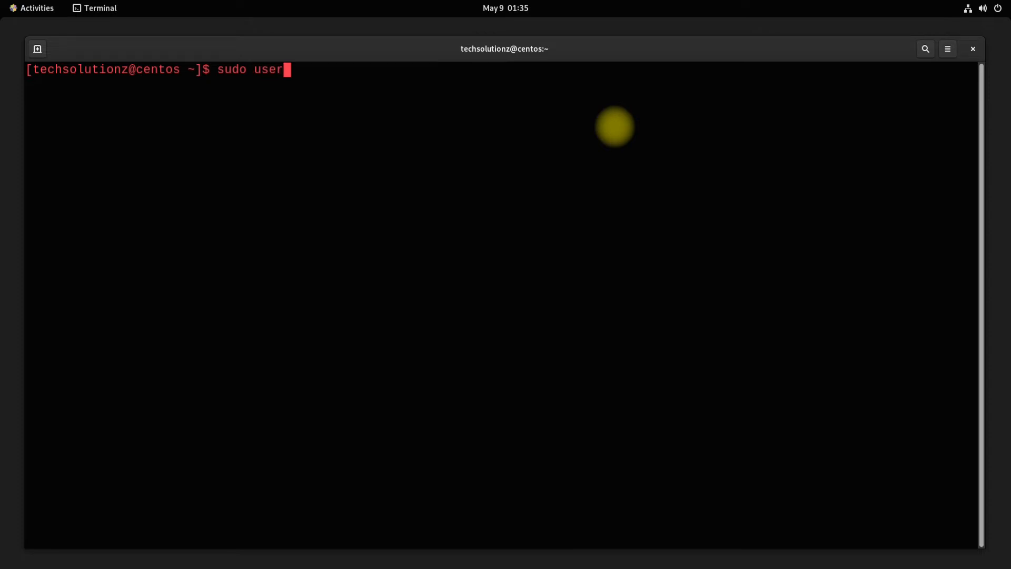
Step: Add user techsolutionz to the docker group with usermod -aG, then exit the terminal
{"action": "type", "text": "mod -aG"}
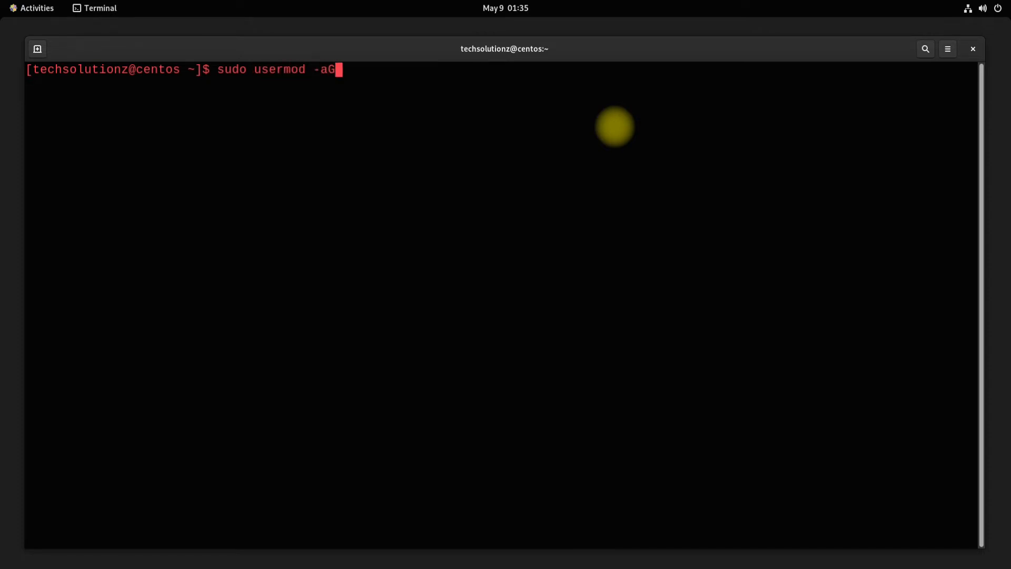
{"action": "type", "text": "do"}
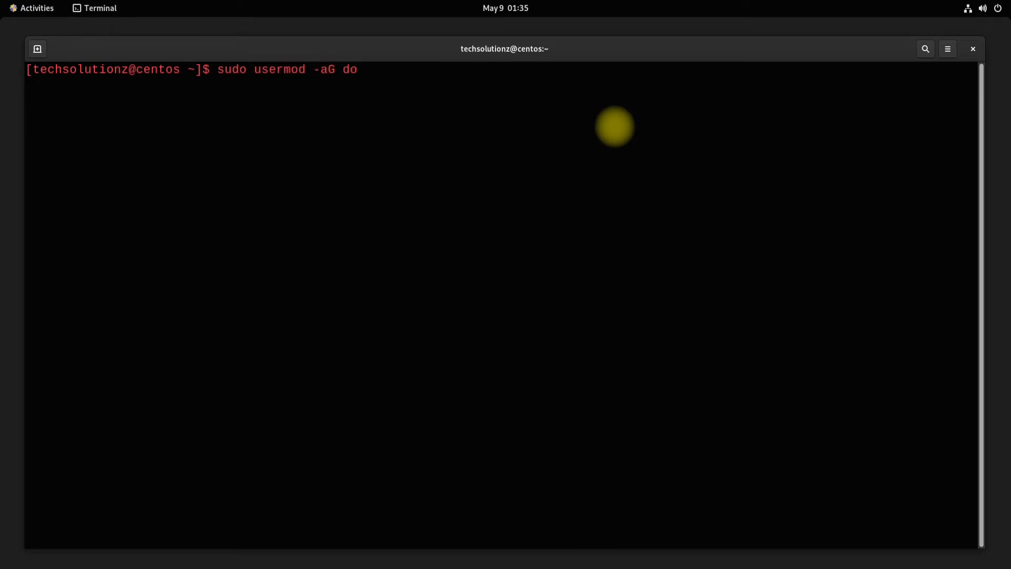
{"action": "type", "text": "cker"}
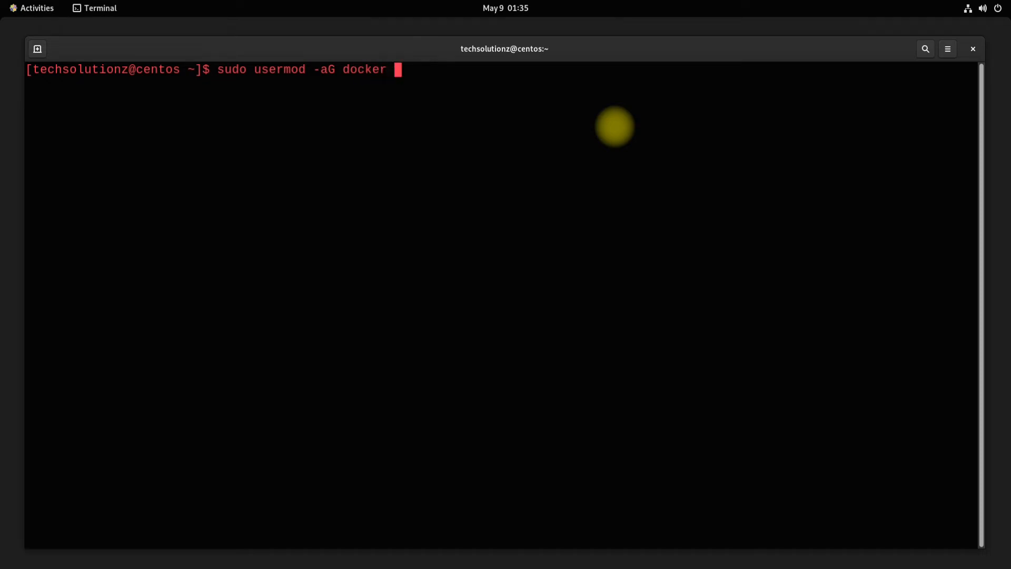
{"action": "type", "text": "techsolutionz"}
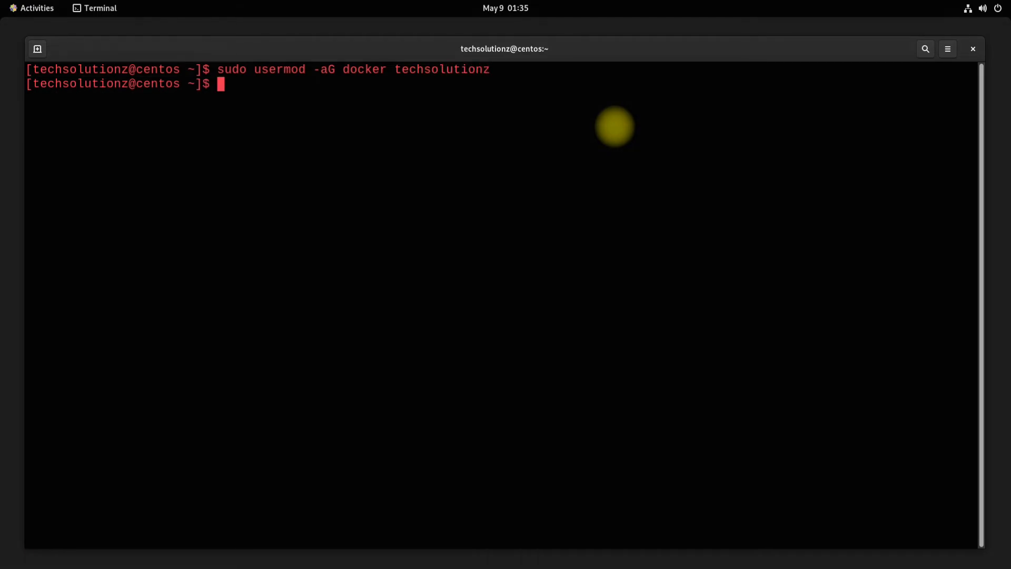
{"action": "type", "text": "exi"}
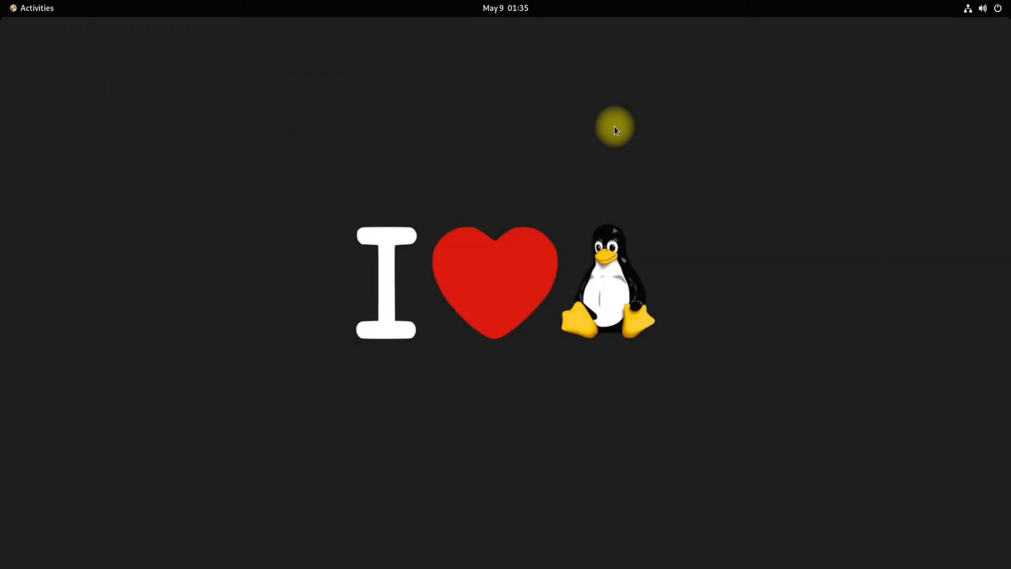
Step: Restart the computer, log back in with the password, and open Activities
{"action": "left_click", "coordinate": [982, 7]}
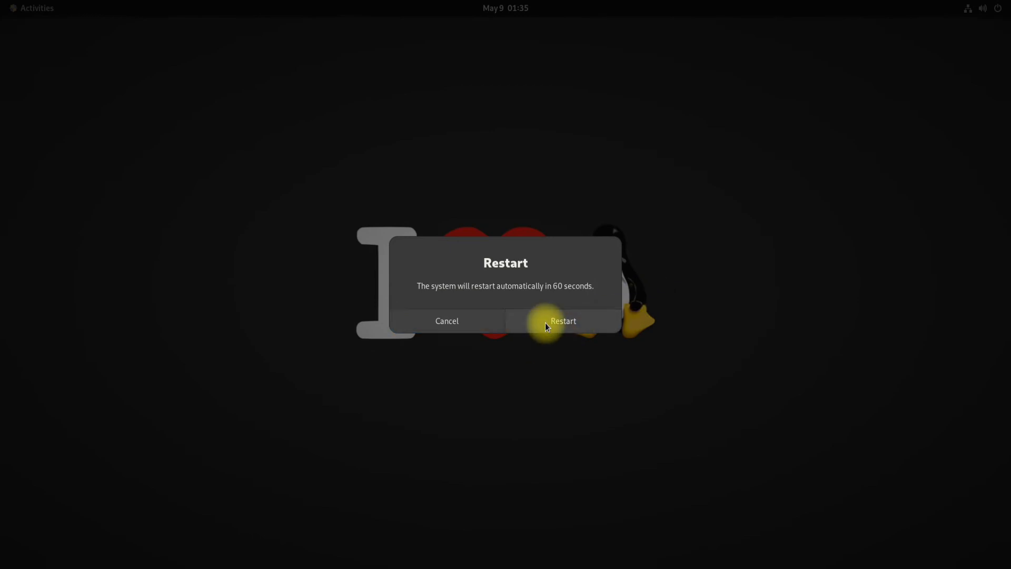
{"action": "left_click", "coordinate": [562, 321]}
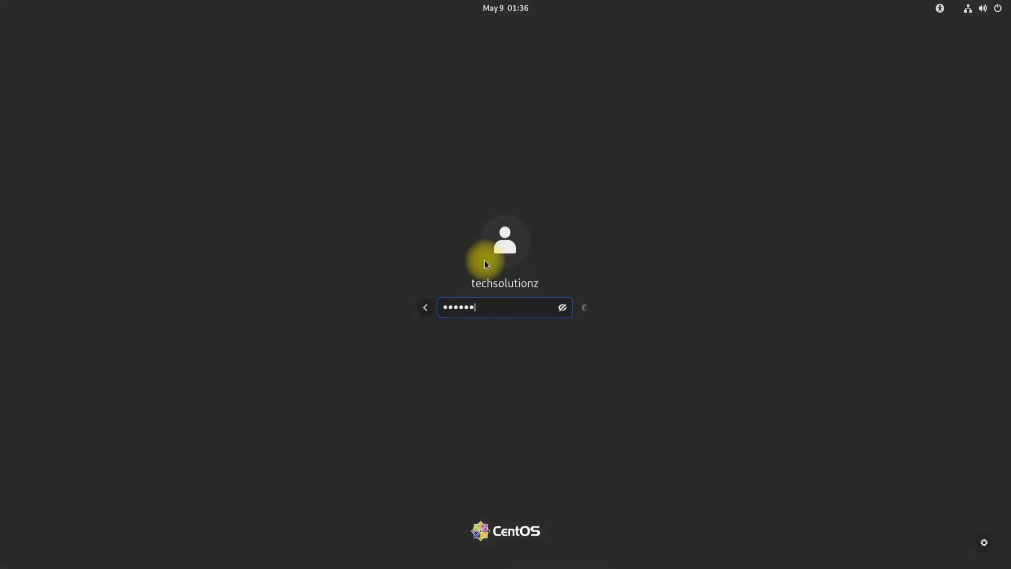
{"action": "key", "text": "Return"}
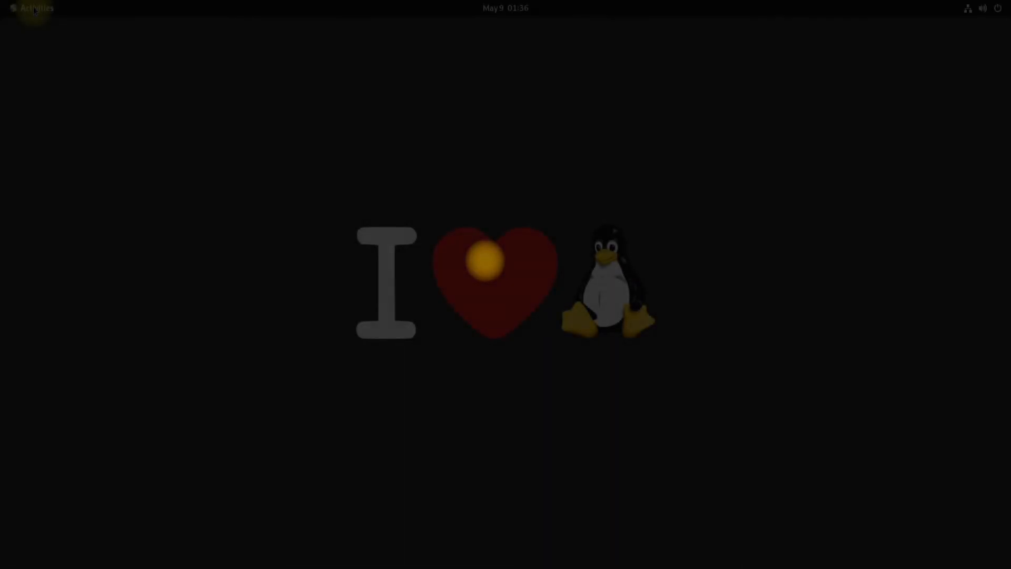
{"action": "left_click", "coordinate": [31, 8]}
{"action": "type", "text": "d"}
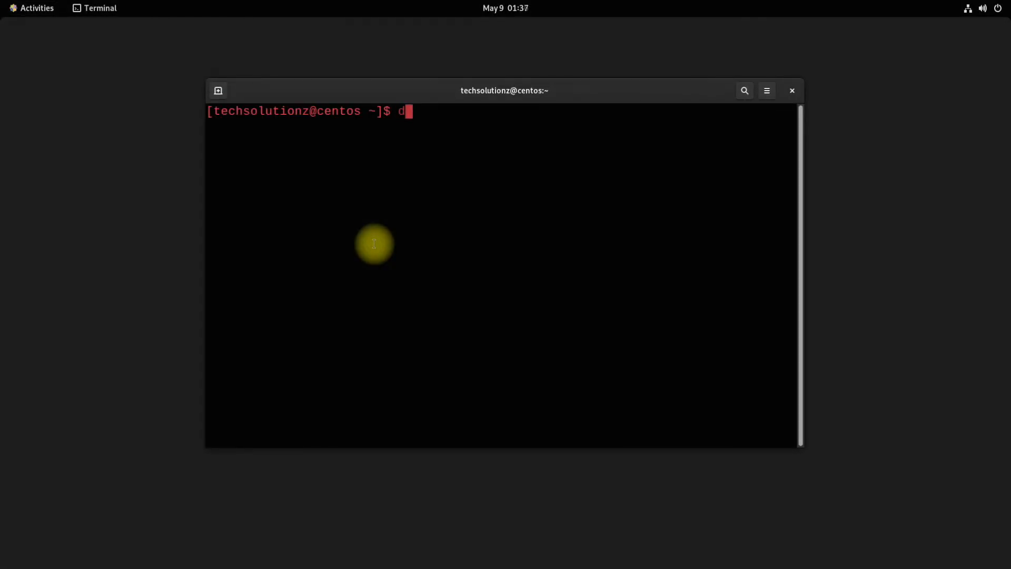
Step: Run 'docker run hello-world' without sudo and get the working-installation message
{"action": "type", "text": "ocker run he"}
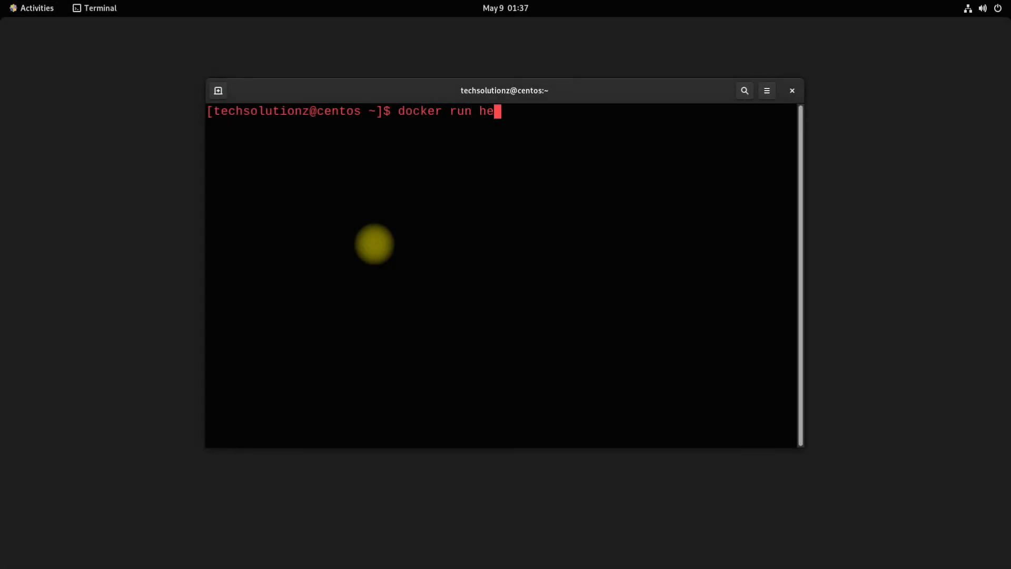
{"action": "type", "text": "llo-world"}
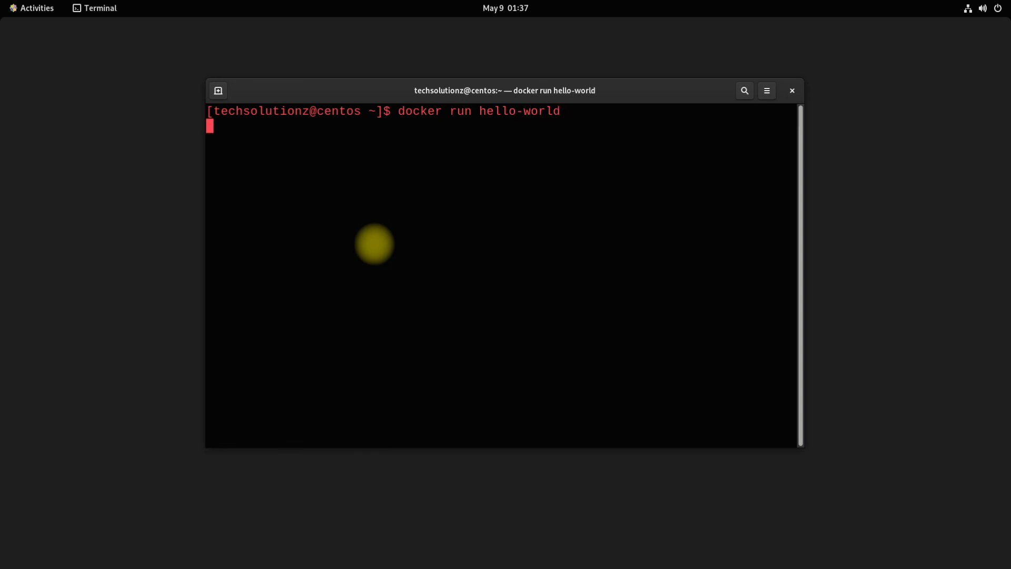
{"action": "key", "text": "Return"}
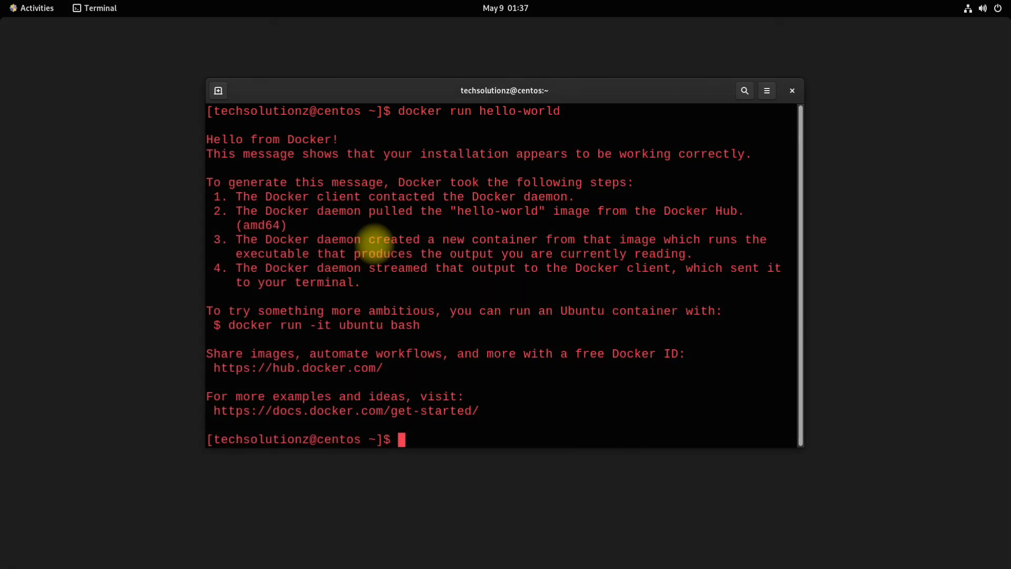